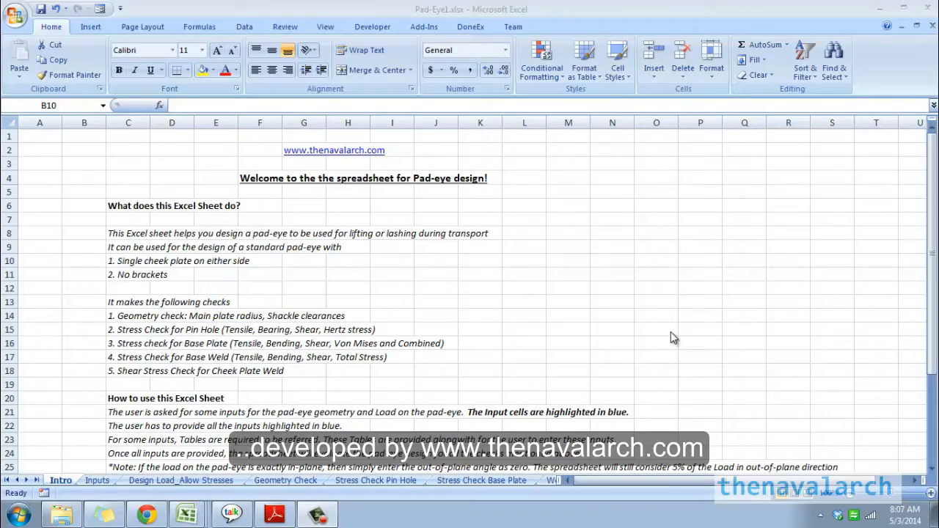
mouse_move(477, 274)
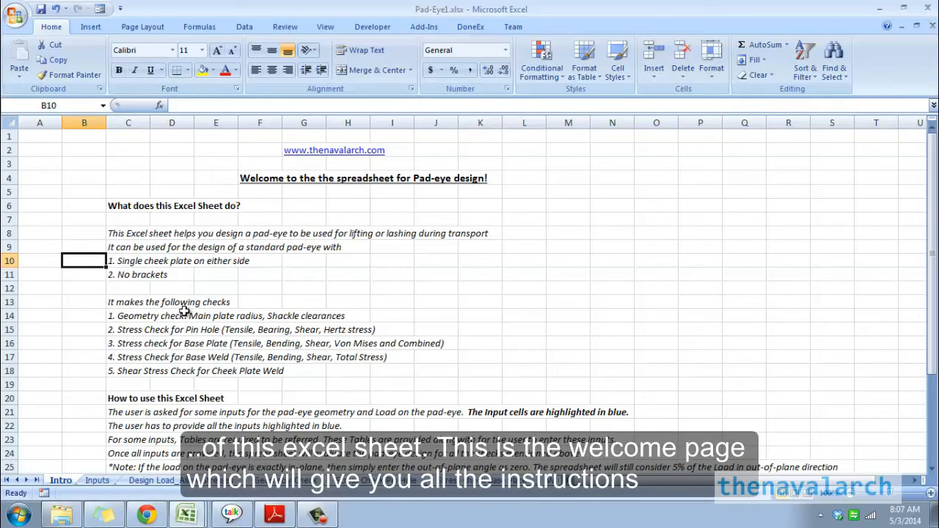
mouse_move(660, 320)
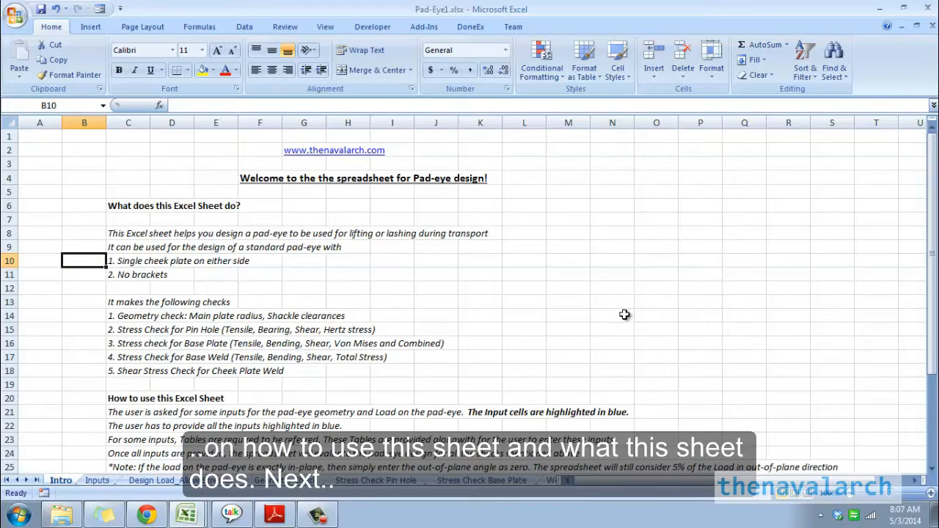
mouse_move(98, 485)
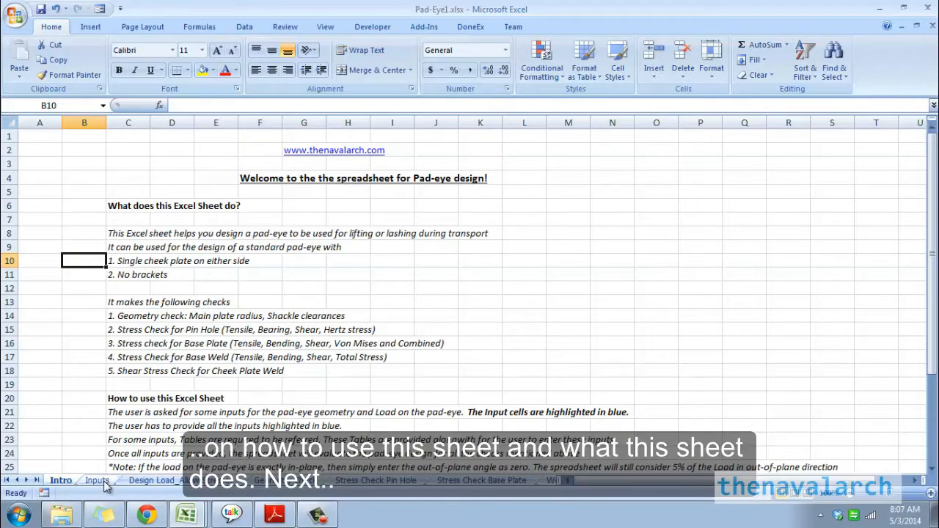
Scroll through the Inputs sheet's material, pad-eye geometry, weld, shackle, sling and load values.
left_click(95, 480)
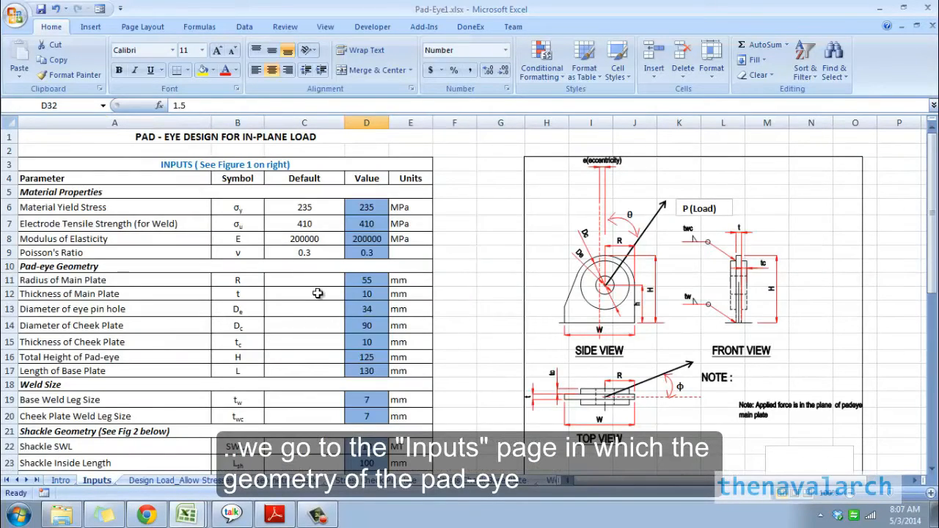
mouse_move(543, 256)
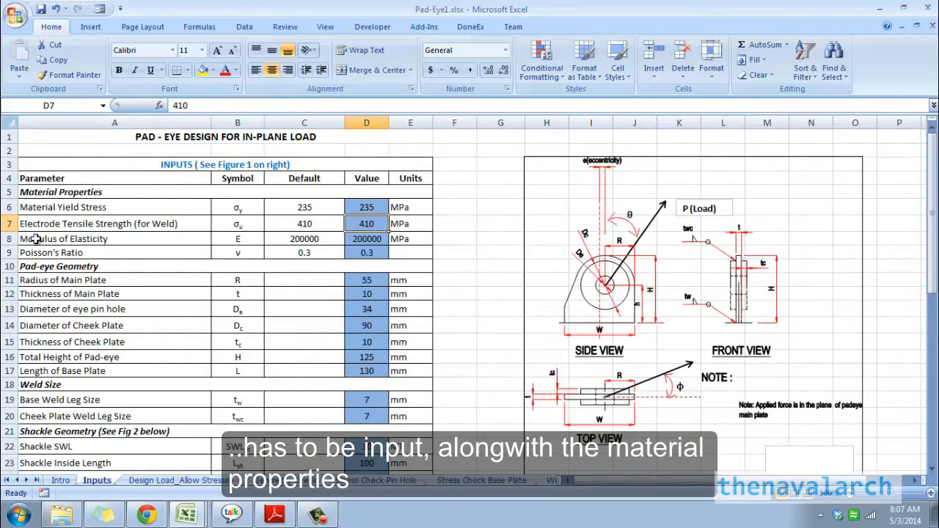
mouse_move(857, 197)
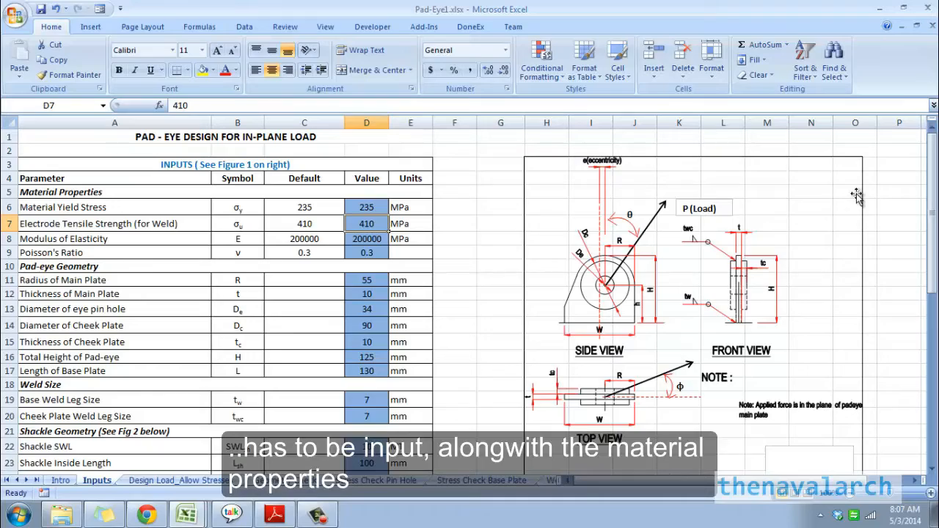
scroll("down", 3)
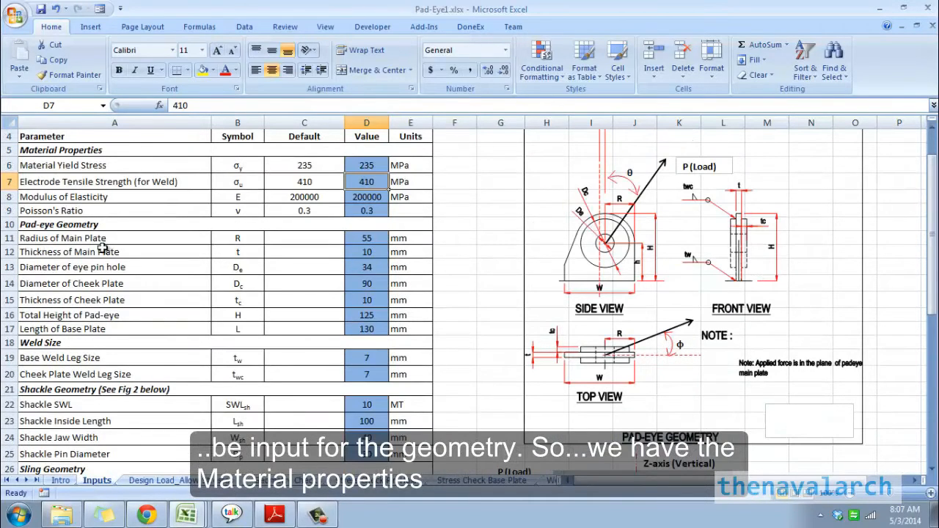
scroll("down", 3)
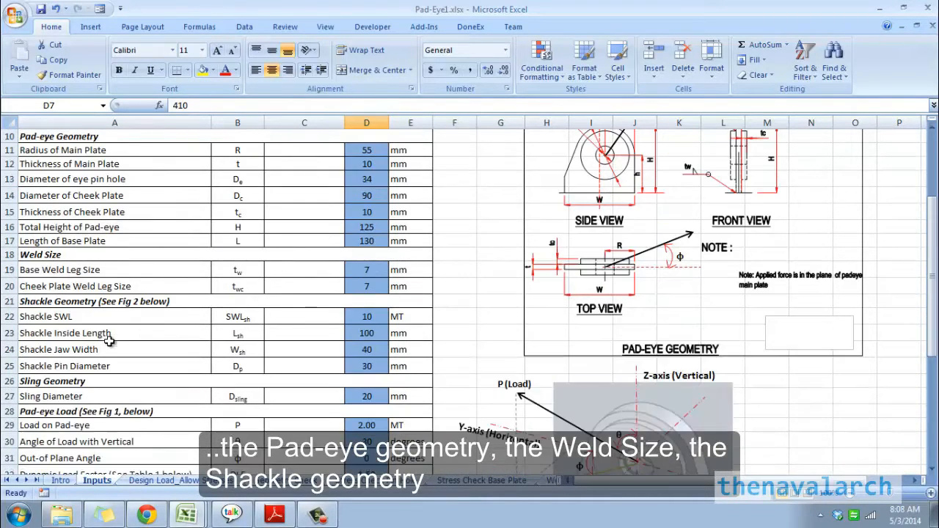
mouse_move(94, 383)
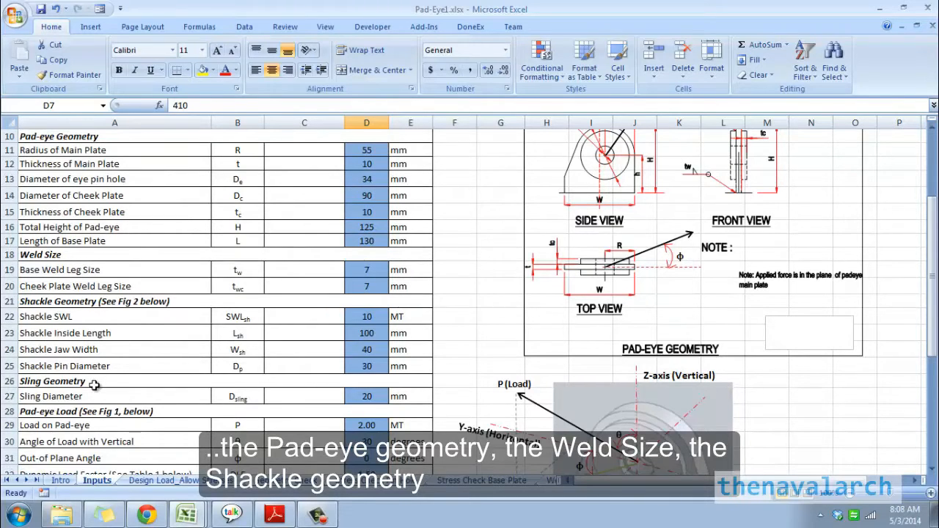
scroll("down", 3)
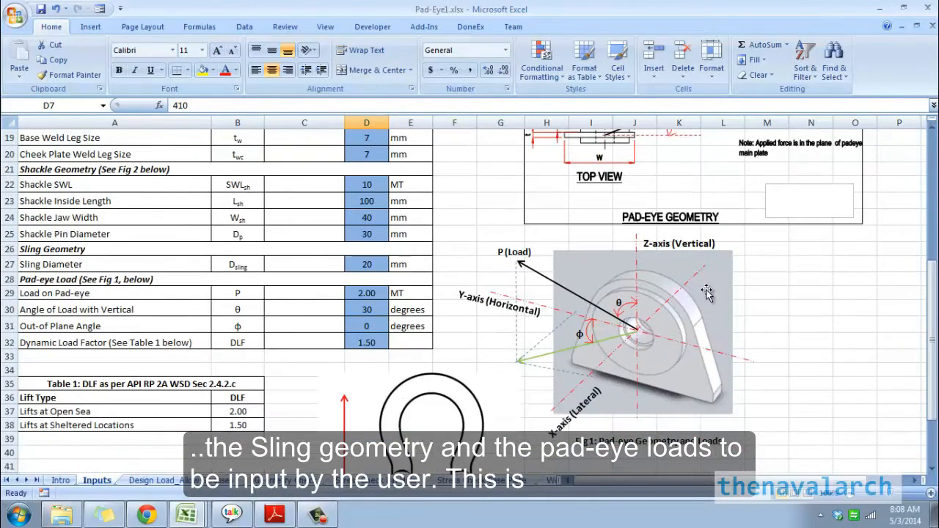
mouse_move(154, 176)
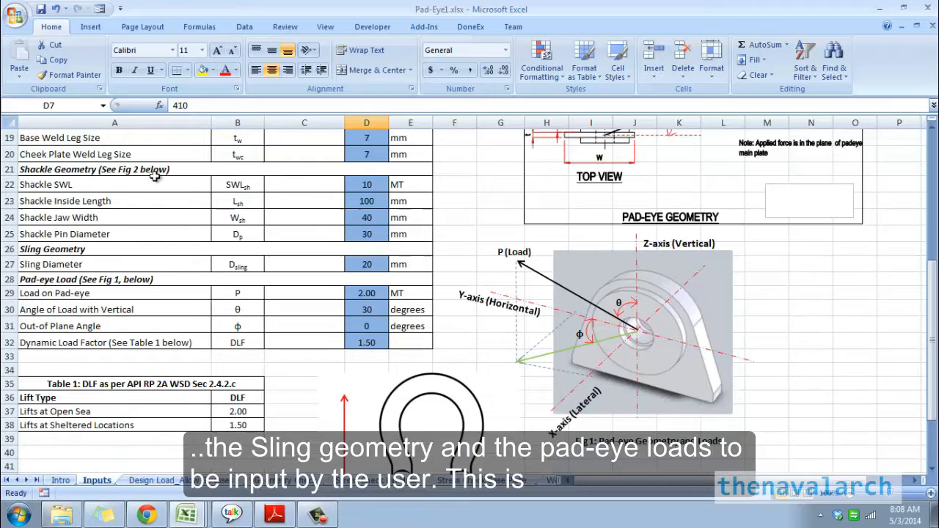
scroll("down", 3)
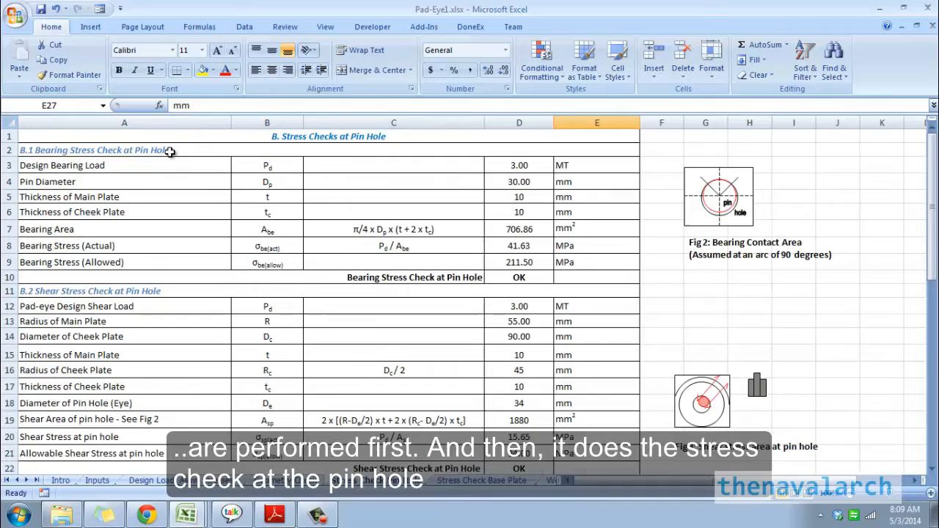
mouse_move(254, 218)
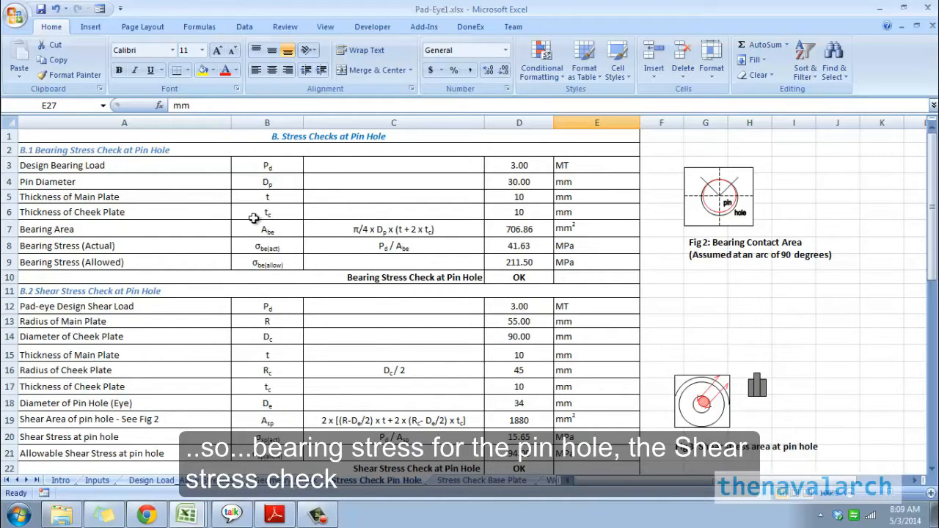
scroll("down", 3)
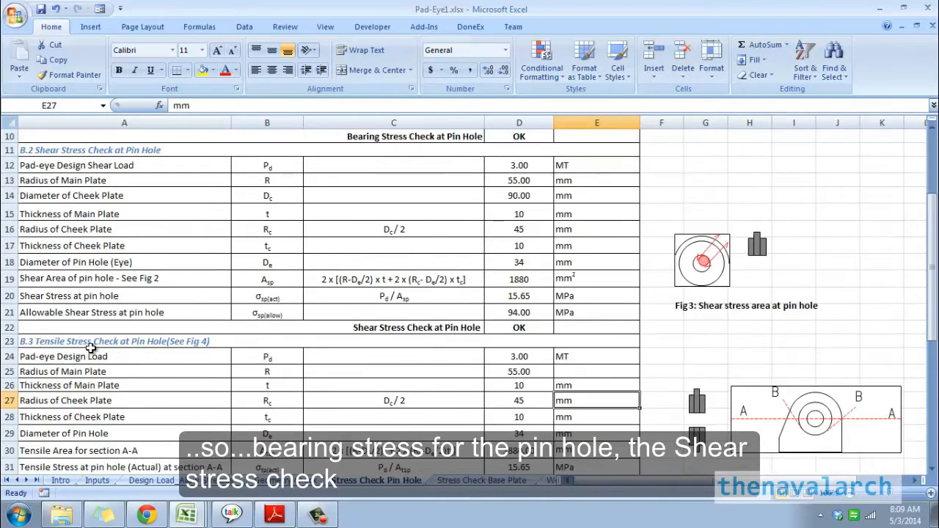
scroll("down", 3)
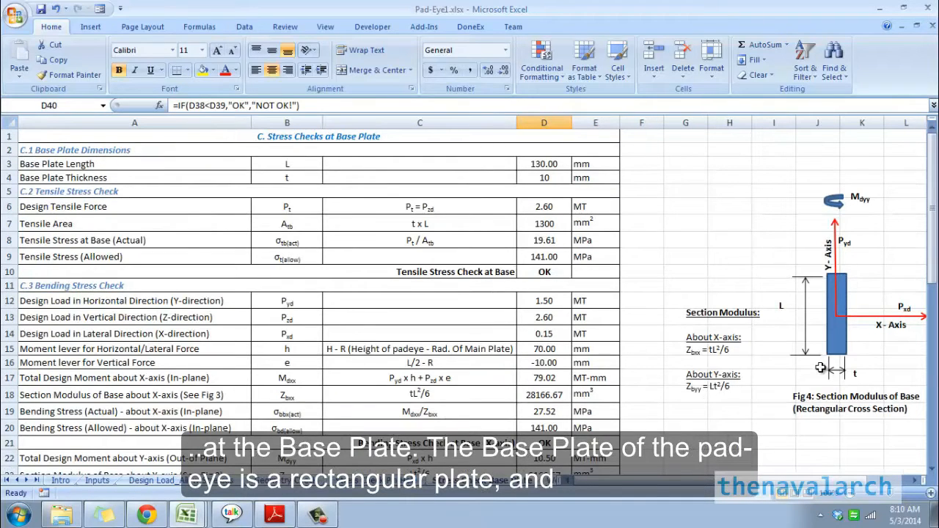
mouse_move(611, 218)
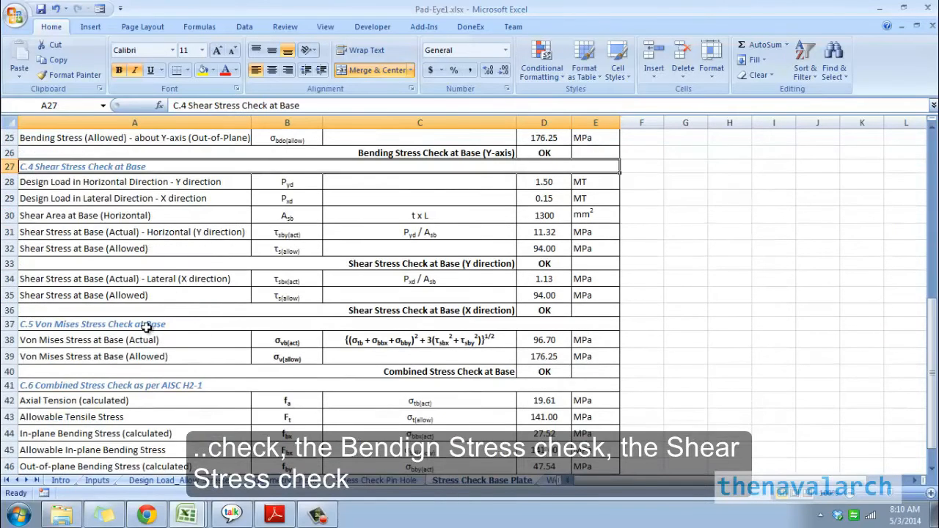
Scroll the base plate sheet past the combined stress check to the tensile and X/Y bending results.
left_click(301, 385)
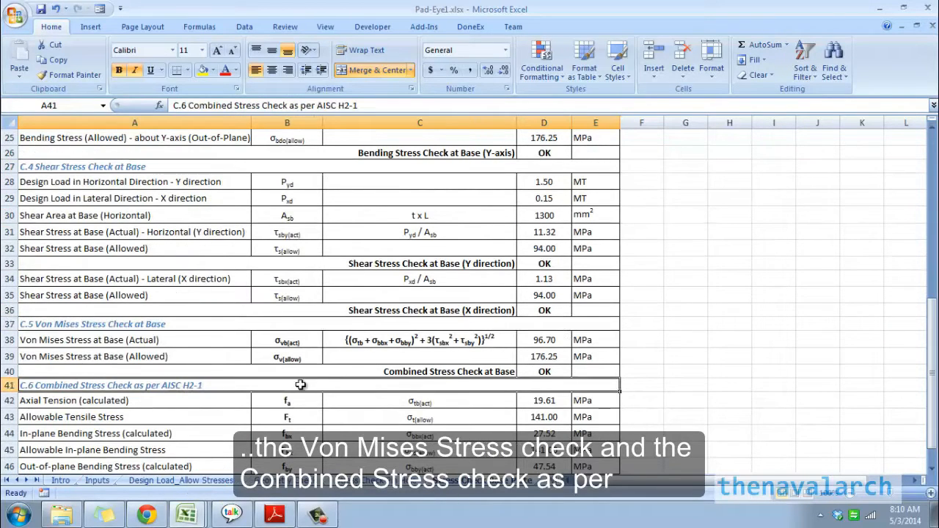
mouse_move(163, 385)
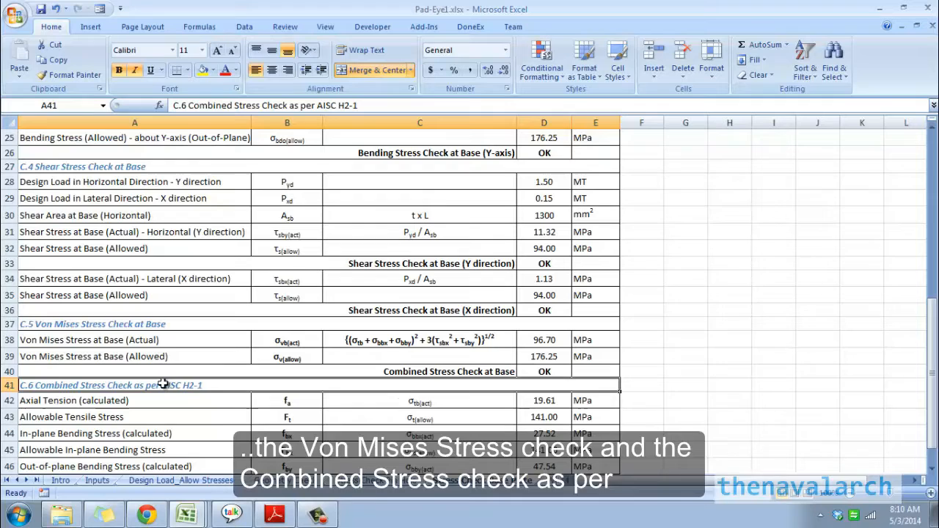
scroll("down", 3)
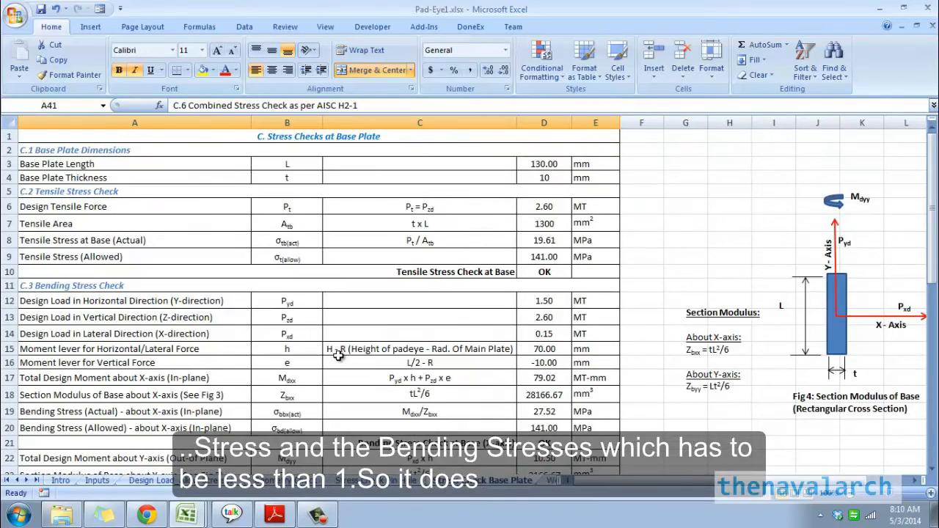
scroll("down", 3)
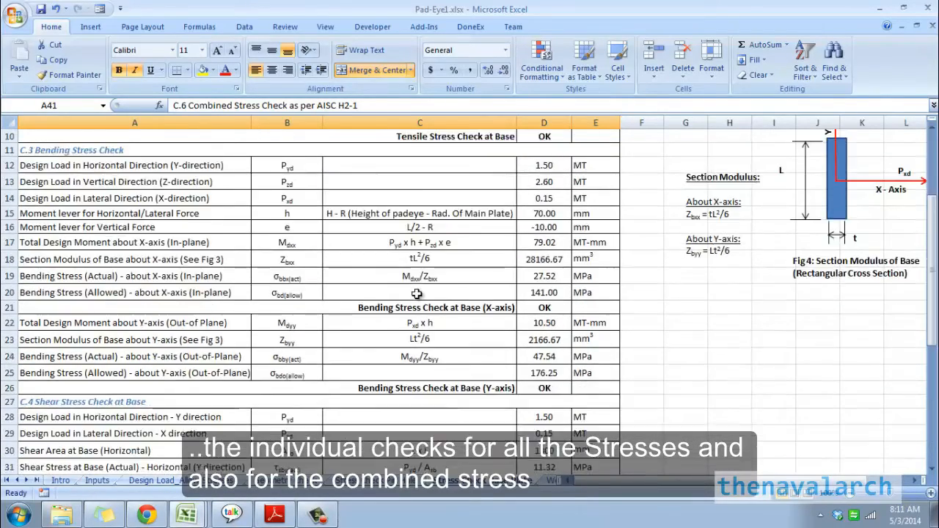
scroll("down", 3)
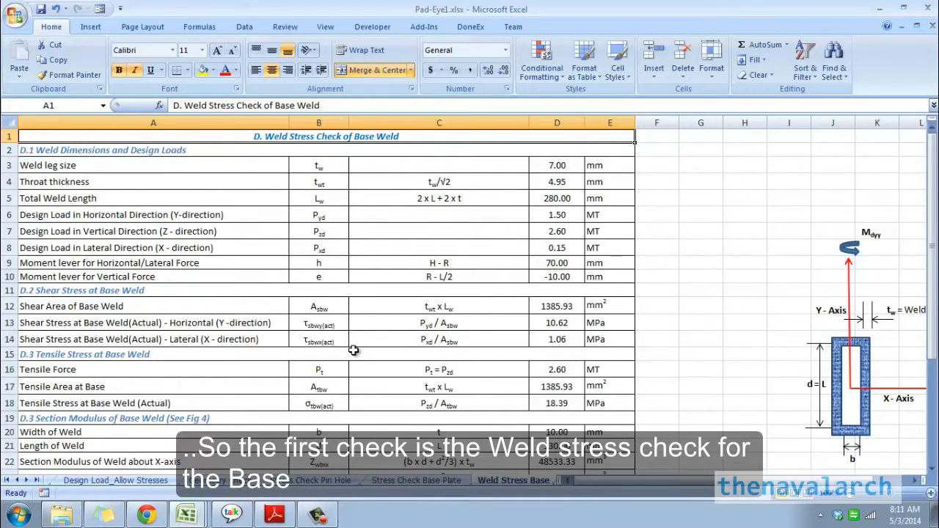
mouse_move(383, 319)
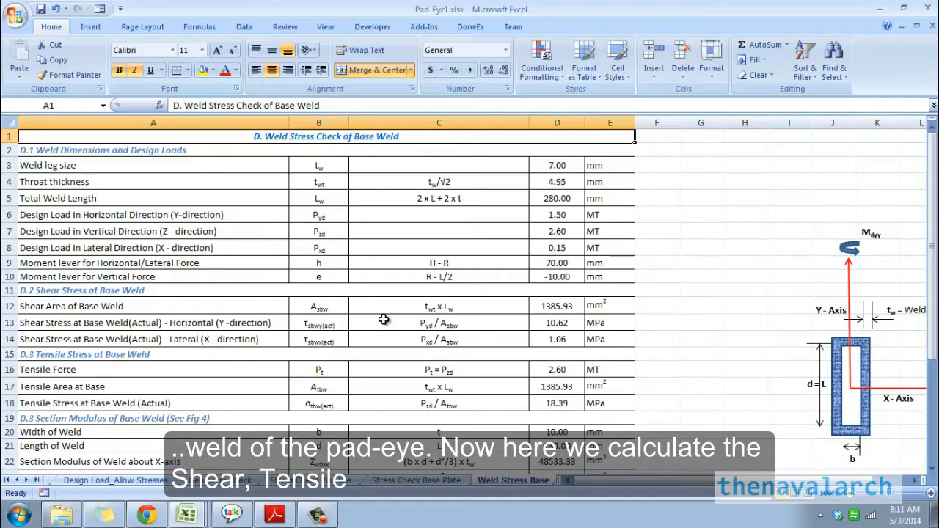
Scroll to the total weld stress check and inspect cell D30's SQRT formula (46.64 MPa).
scroll("down", 3)
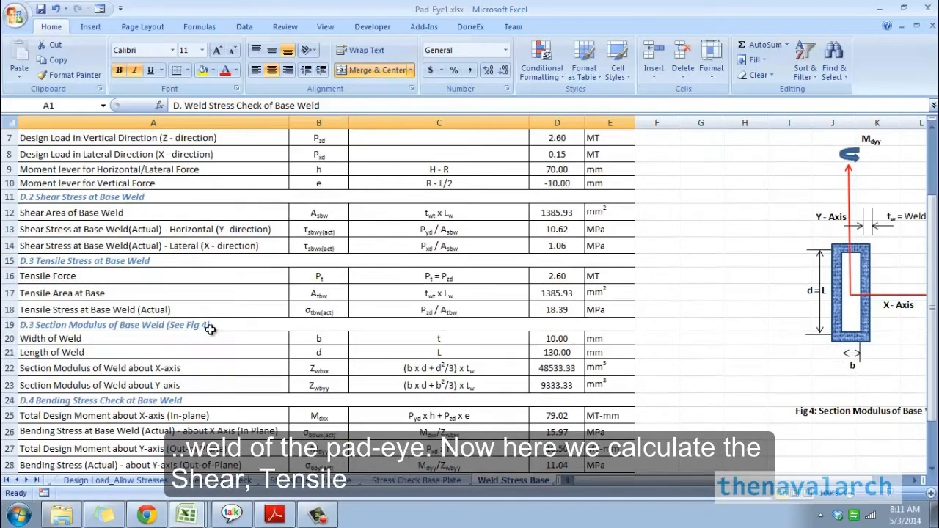
scroll("down", 3)
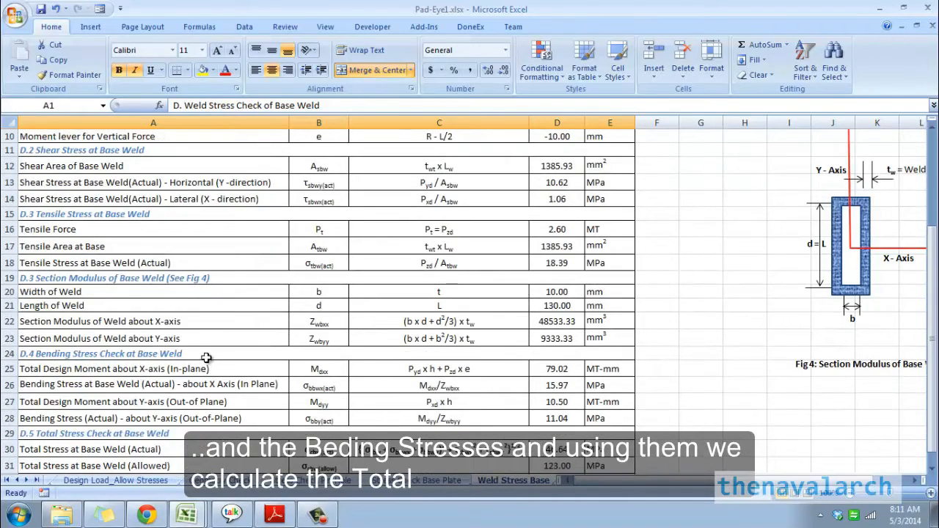
scroll("down", 3)
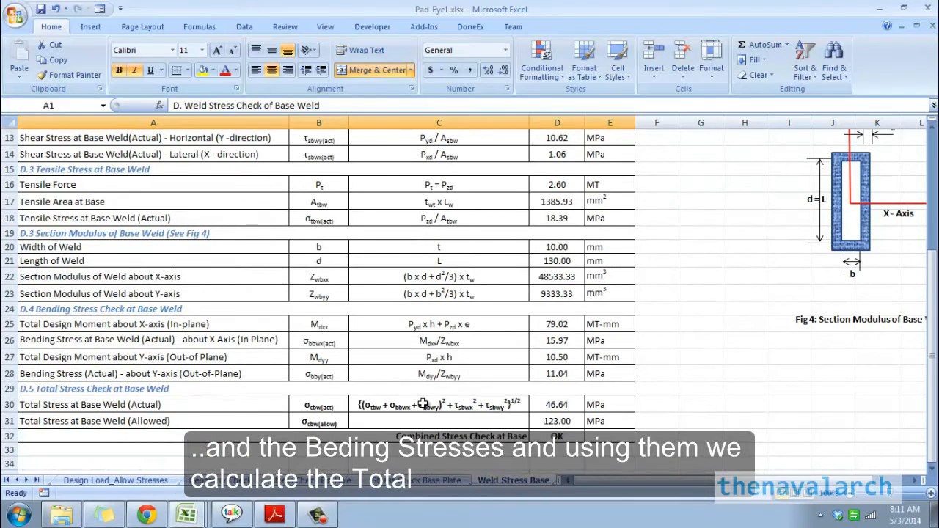
left_click(555, 404)
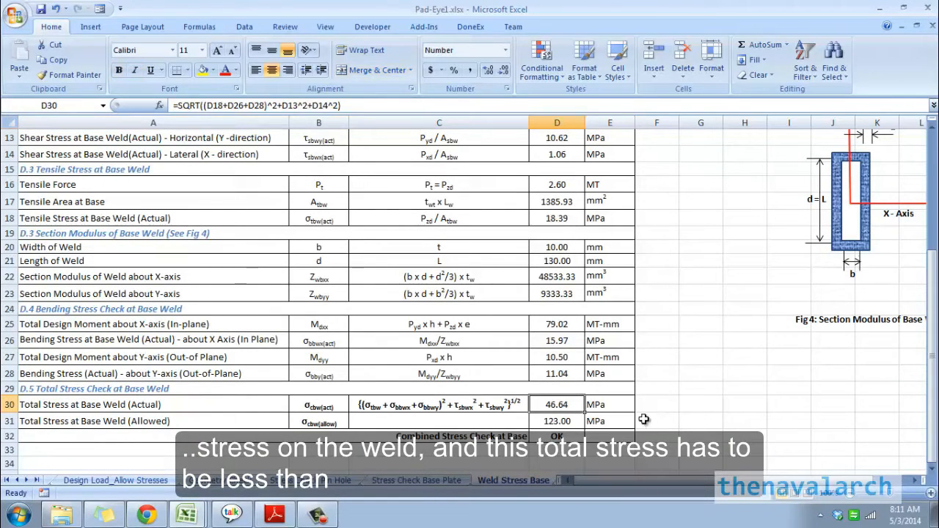
mouse_move(532, 418)
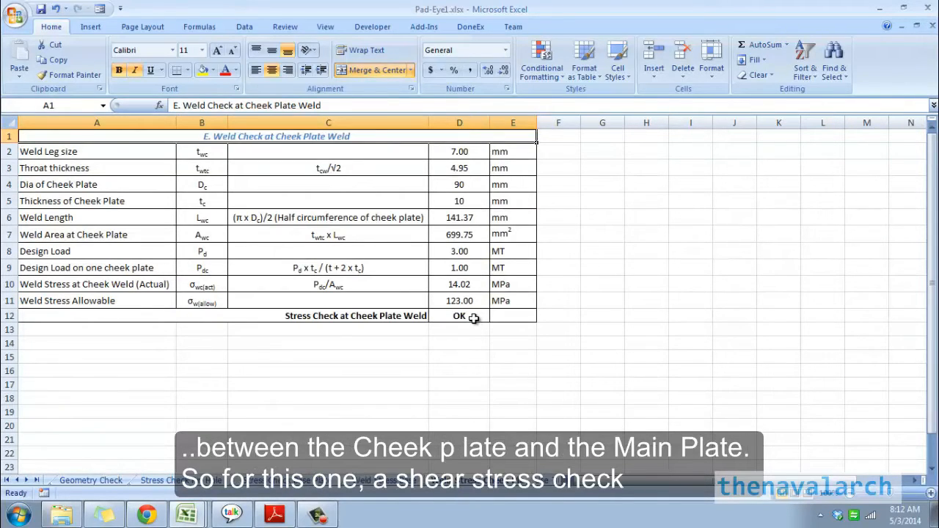
Switch from the cheek plate weld check to the Use Terms disclaimer sheet.
left_click(459, 316)
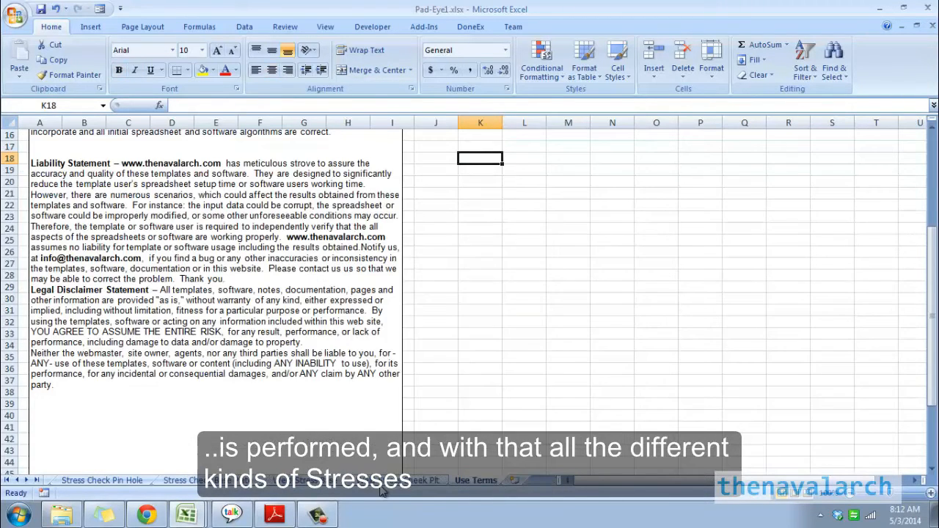
Go through the Stress Check Pin Hole tab back to the Inputs sheet.
left_click(101, 480)
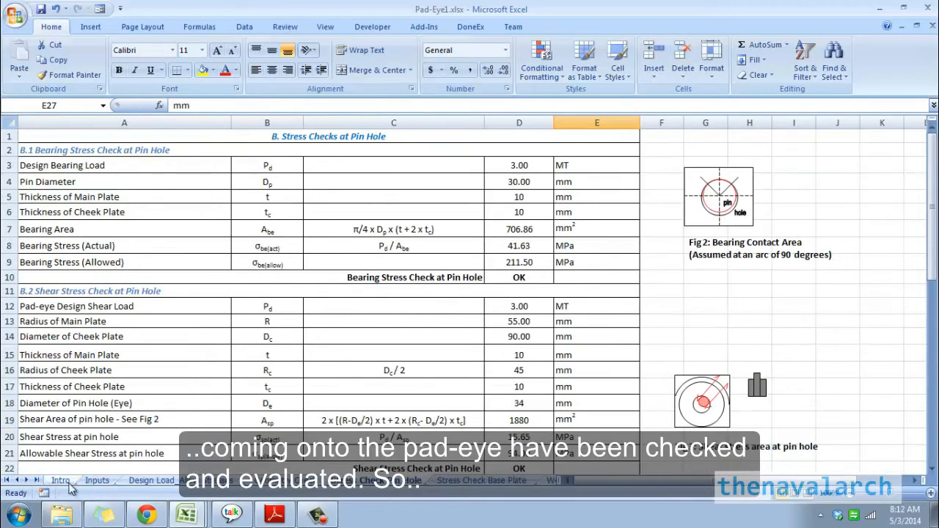
mouse_move(110, 483)
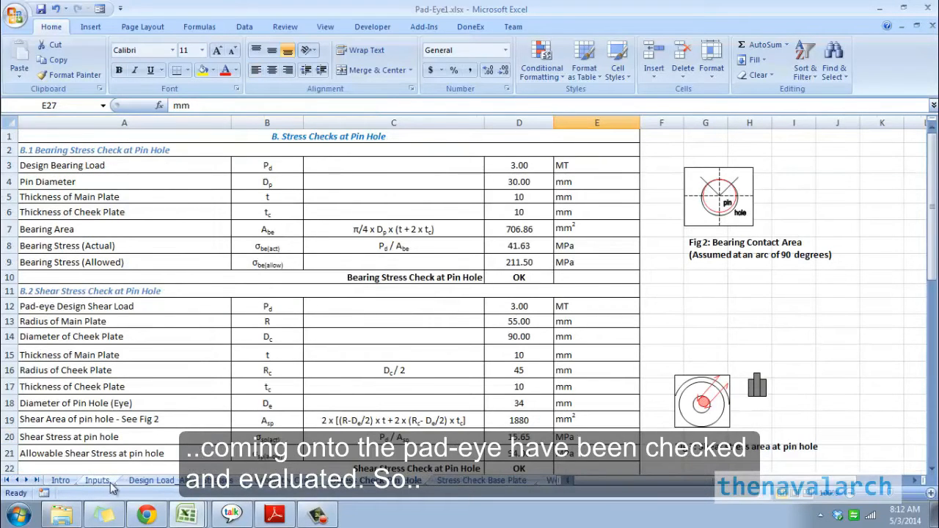
left_click(99, 479)
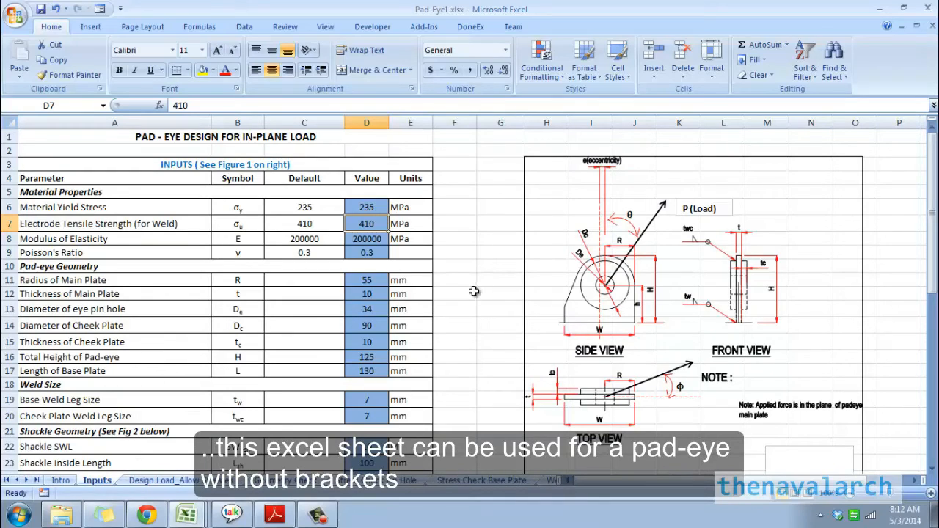
mouse_move(476, 309)
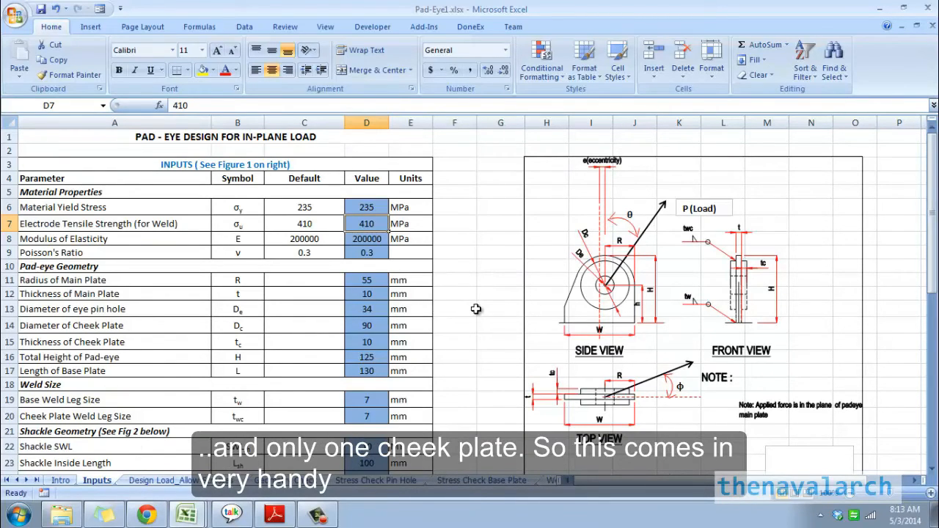
Scroll the Intro sheet to References and highlight the API RP 2A WSD and Noble Denton entries.
left_click(61, 480)
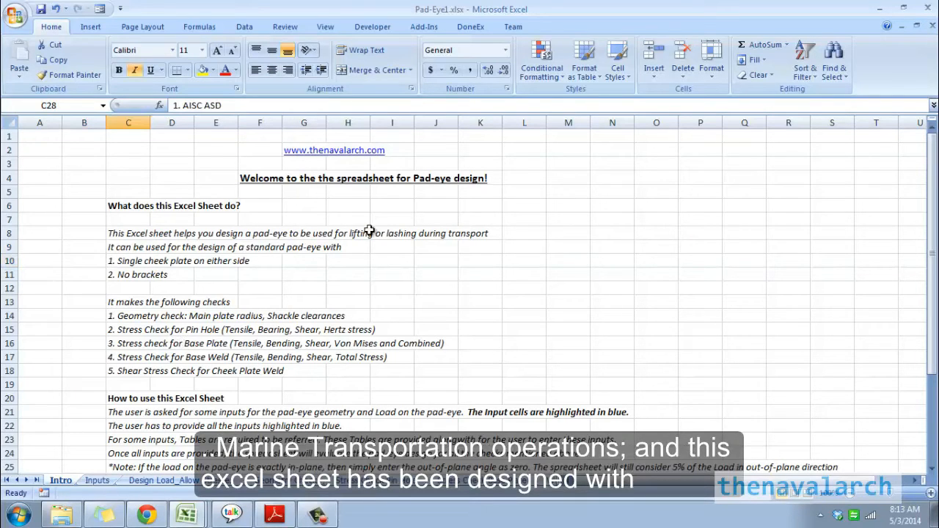
scroll("down", 3)
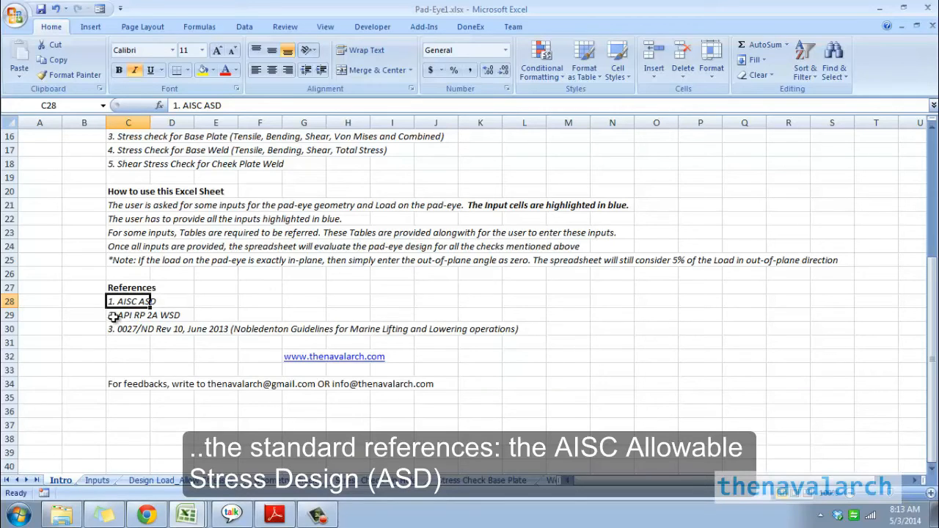
left_click(128, 315)
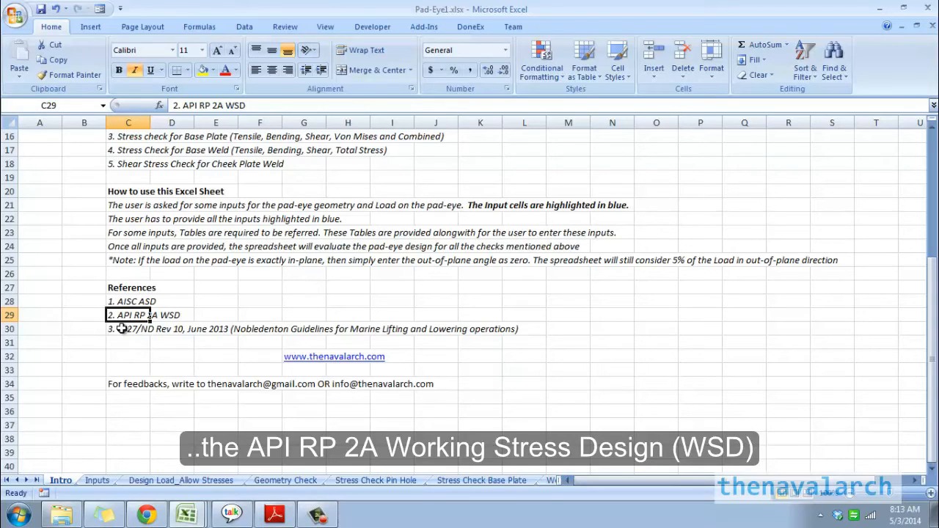
left_click(128, 329)
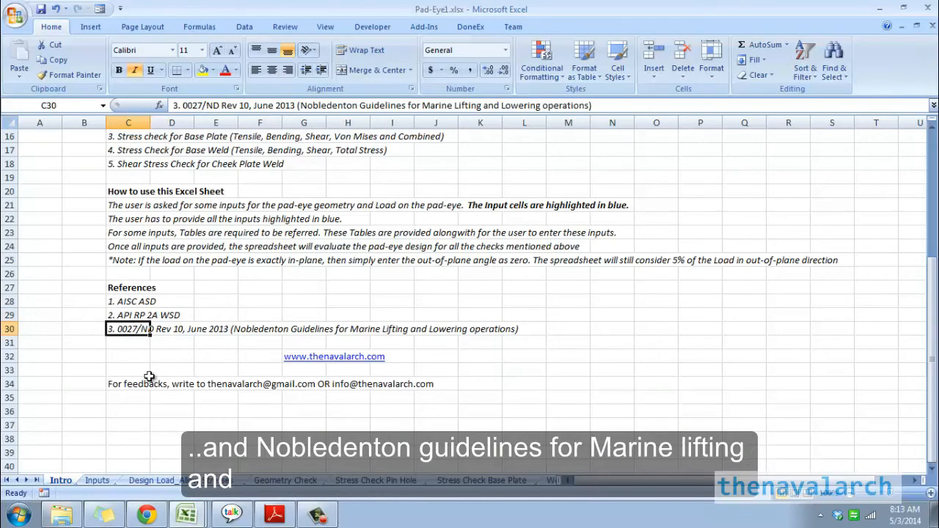